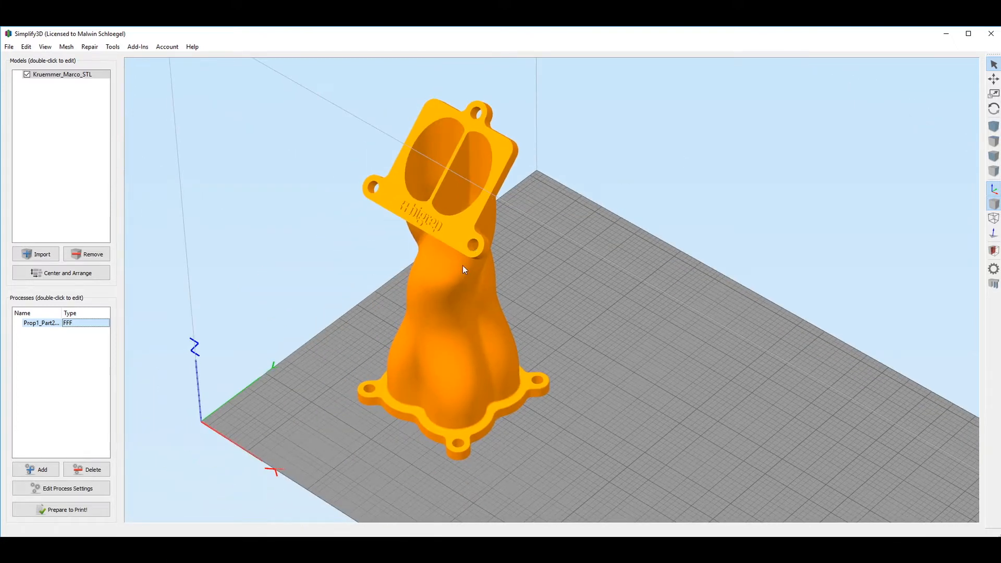
{"action": "double_click", "coordinate": [62, 74]}
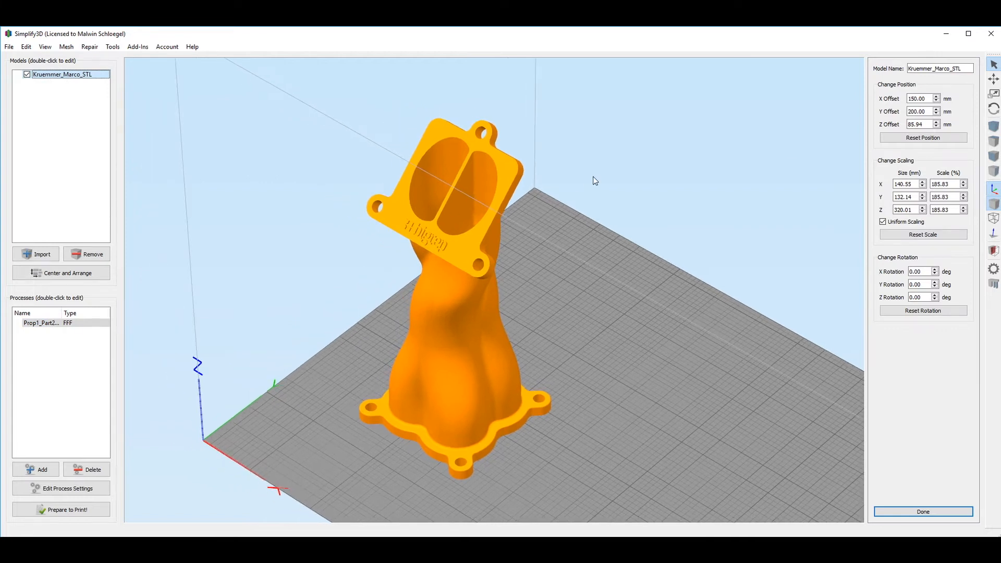
{"action": "triple_click", "coordinate": [920, 98]}
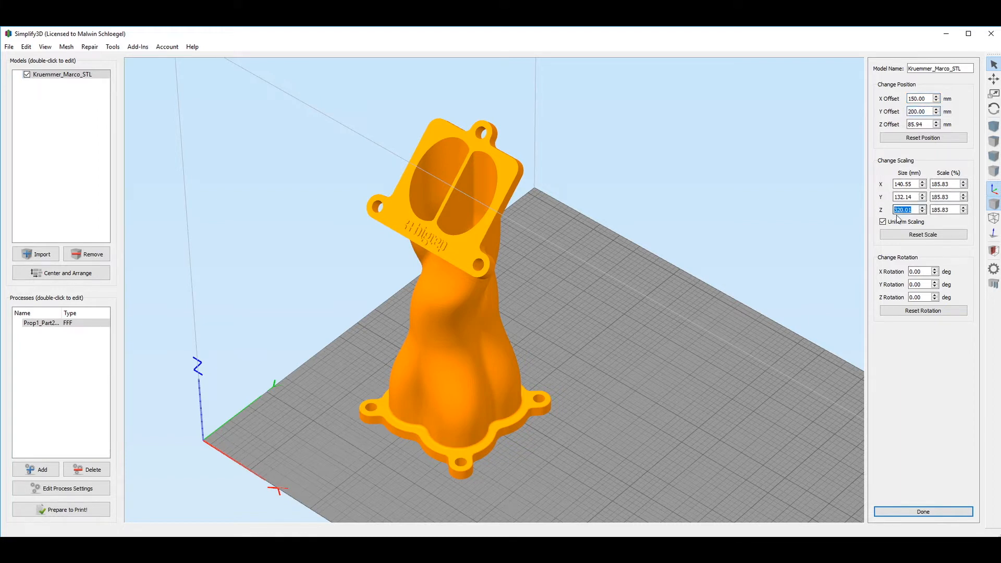
{"action": "mouse_move", "coordinate": [890, 240]}
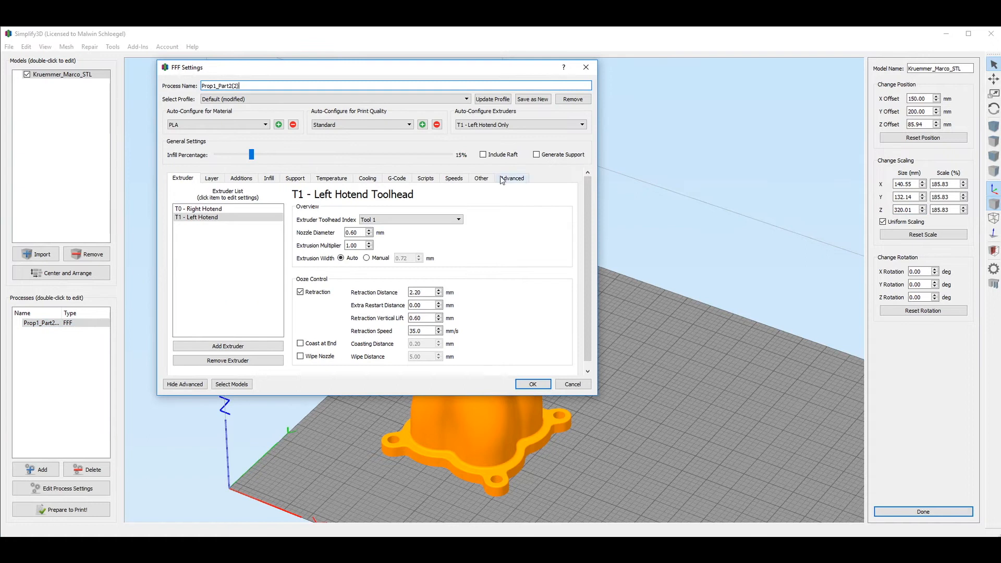
Check the Advanced and Layer settings of Prop1_Part2(2) and confirm the process with random start points
{"action": "left_click", "coordinate": [512, 179]}
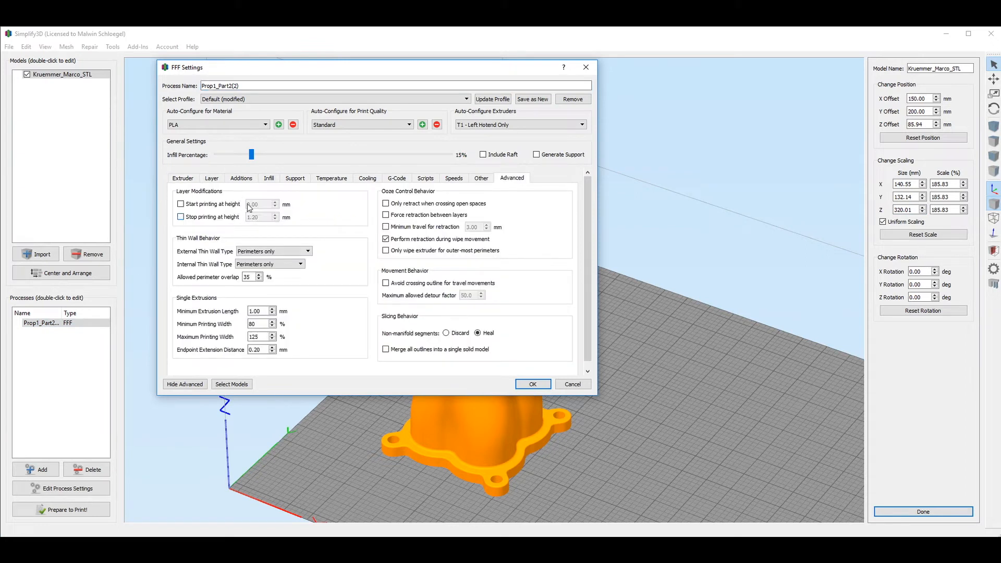
{"action": "mouse_move", "coordinate": [265, 217]}
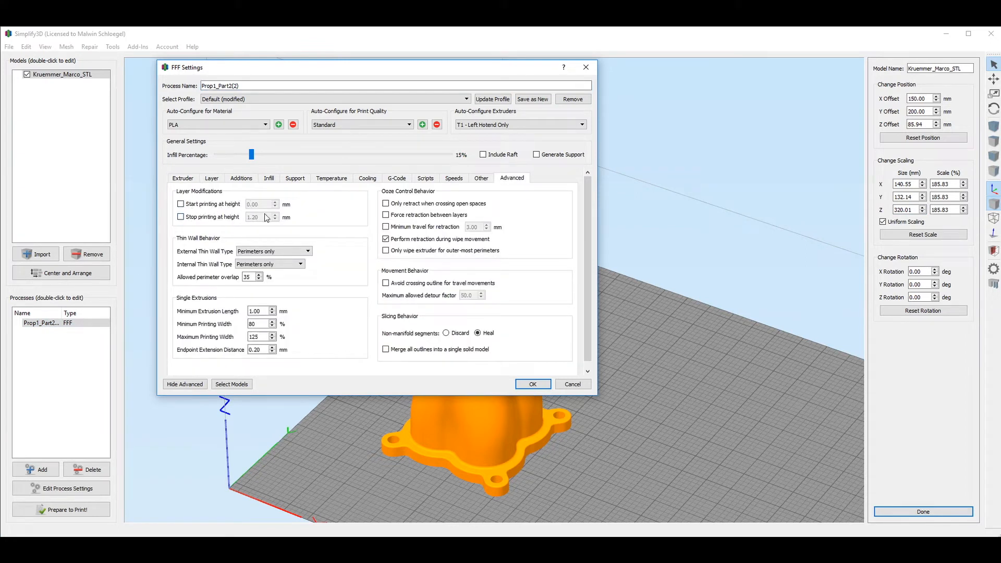
{"action": "left_click", "coordinate": [211, 178]}
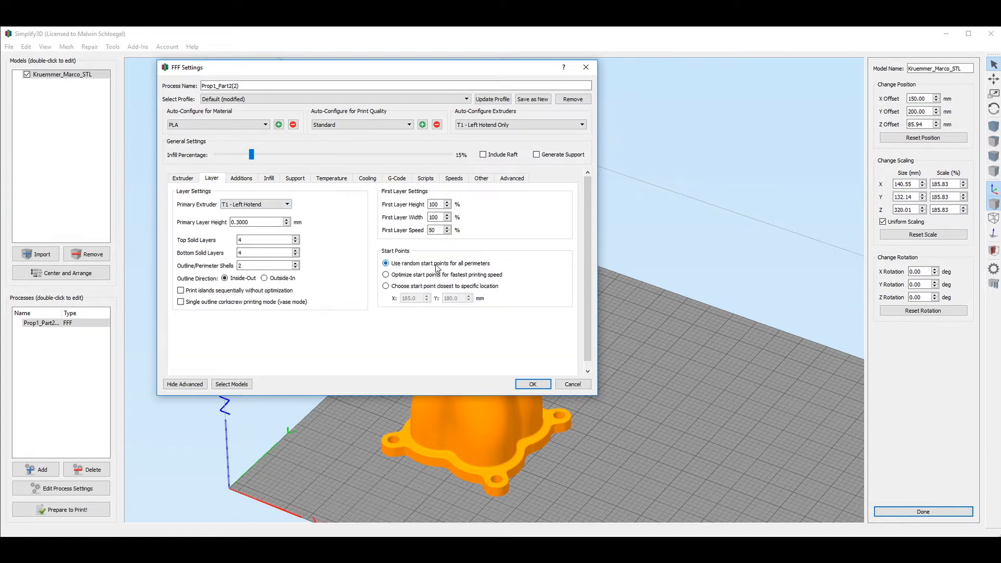
{"action": "left_click", "coordinate": [532, 384]}
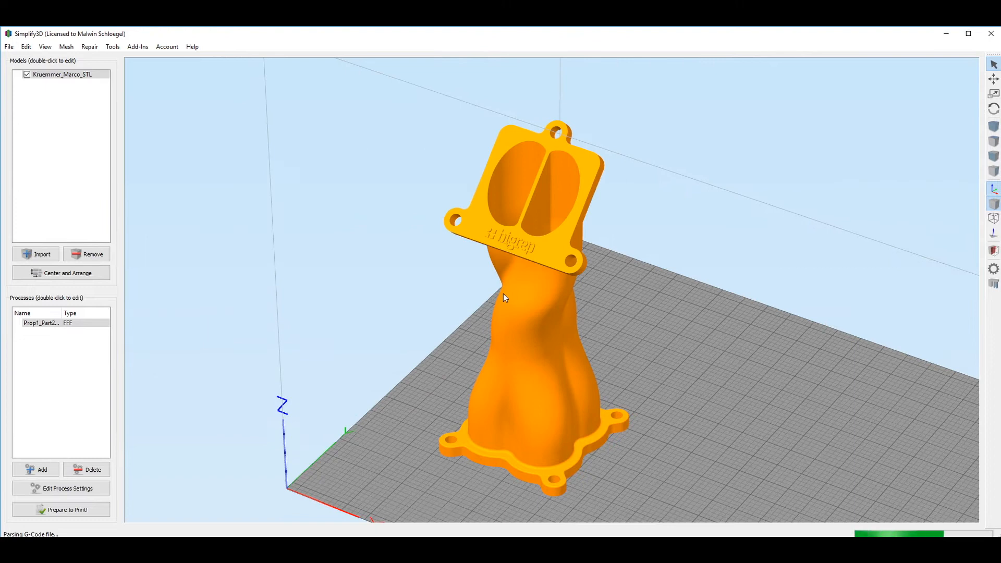
Slice the model into the 14-hour 54-minute toolpath preview, inspect it, and return to the model
{"action": "left_click", "coordinate": [62, 510]}
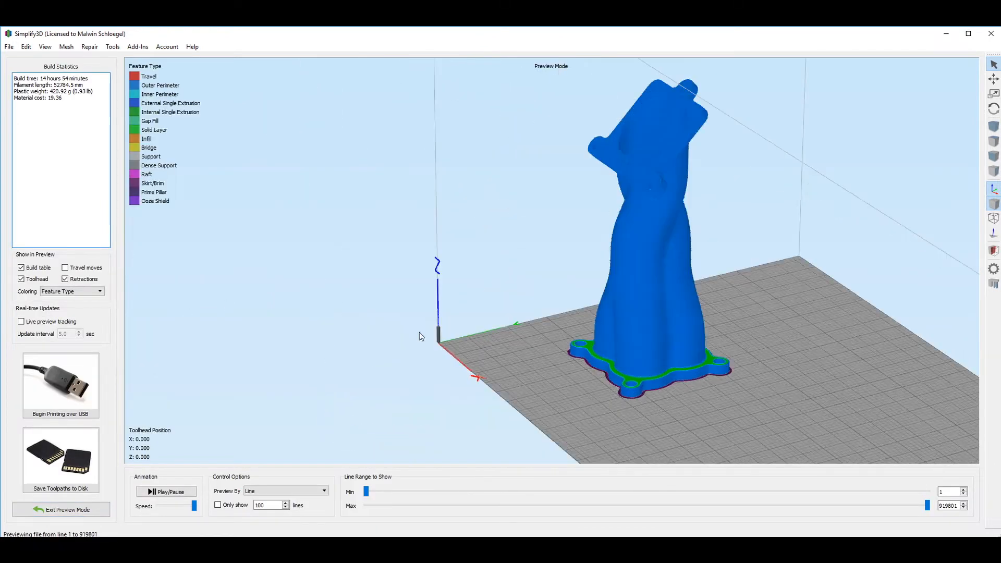
{"action": "scroll", "scroll_direction": "up", "scroll_amount": 3}
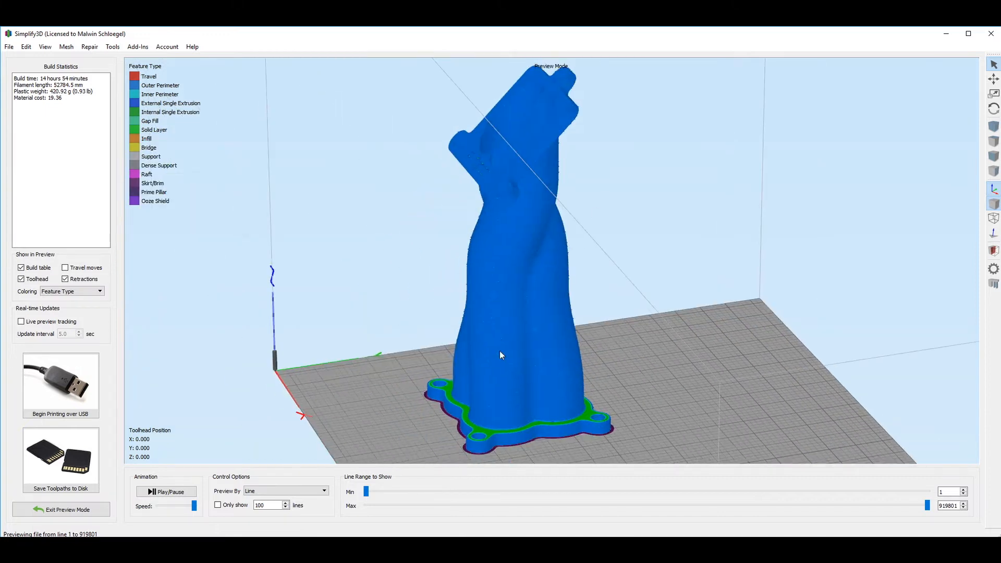
{"action": "left_click", "coordinate": [61, 510]}
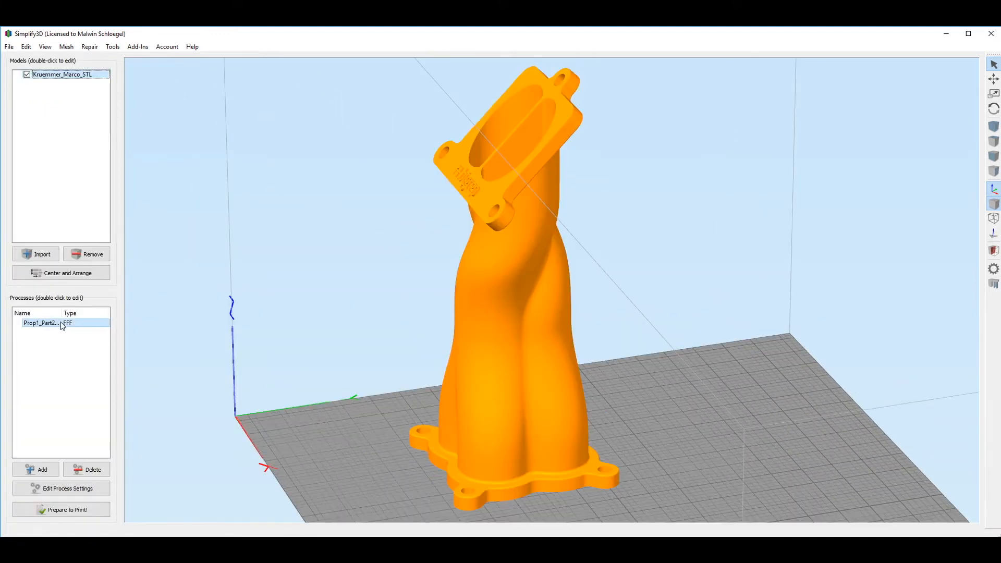
Set Prop1_Part2(2) to optimize start points for fastest printing speed
{"action": "double_click", "coordinate": [41, 322]}
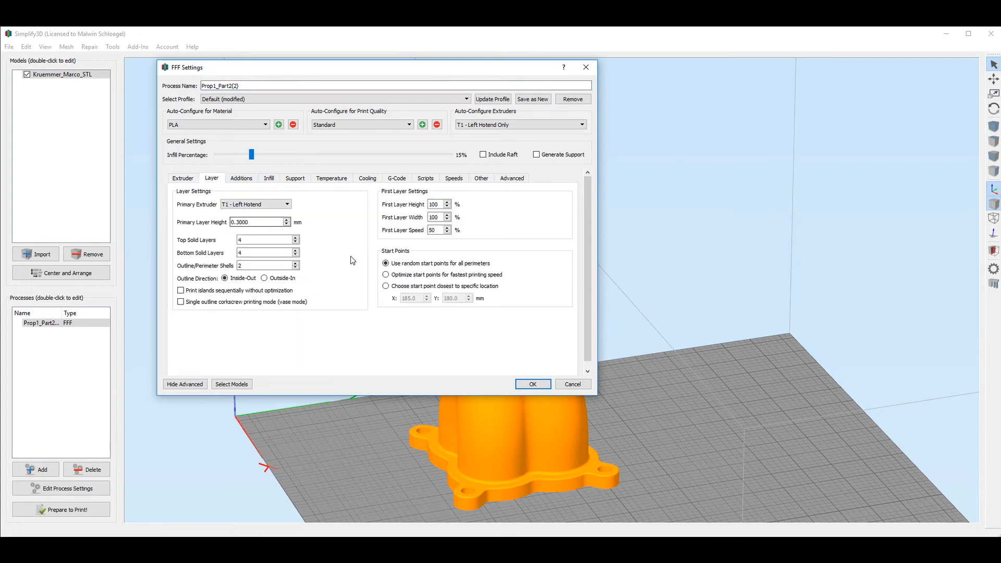
{"action": "left_click", "coordinate": [386, 274]}
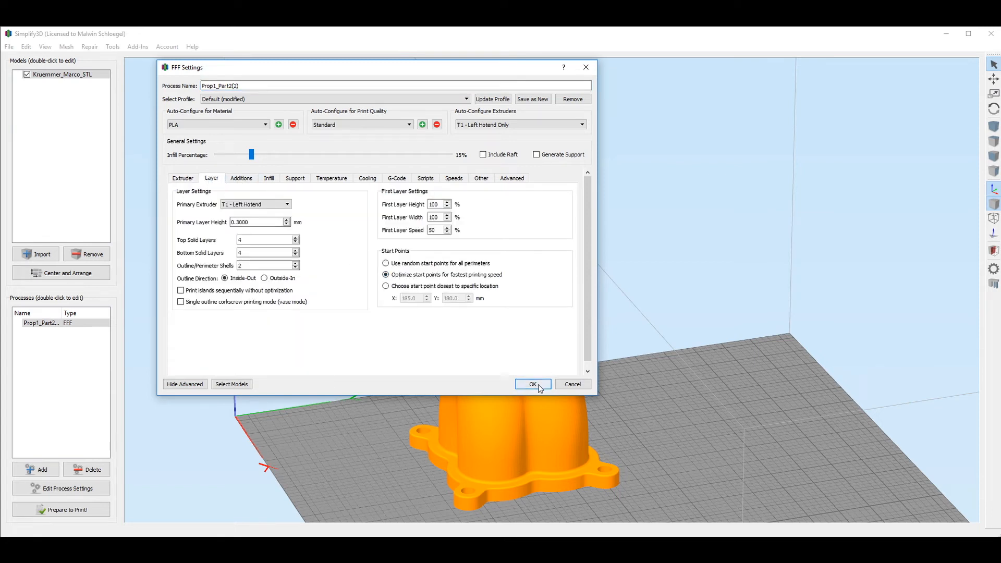
{"action": "left_click", "coordinate": [533, 384]}
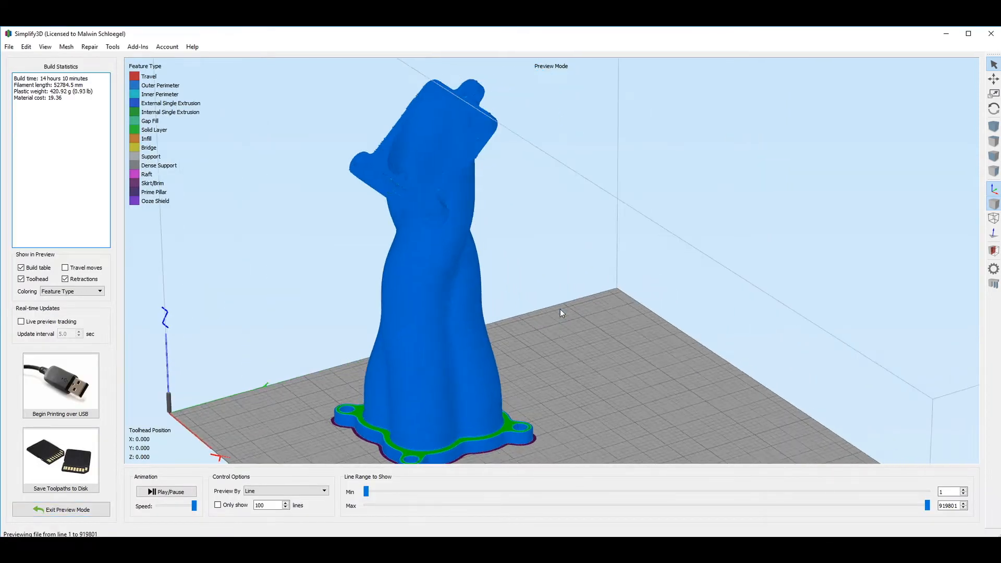
Inspect the re-sliced 14-hour 10-minute toolpath preview and return to the model
{"action": "scroll", "scroll_direction": "up", "scroll_amount": 3}
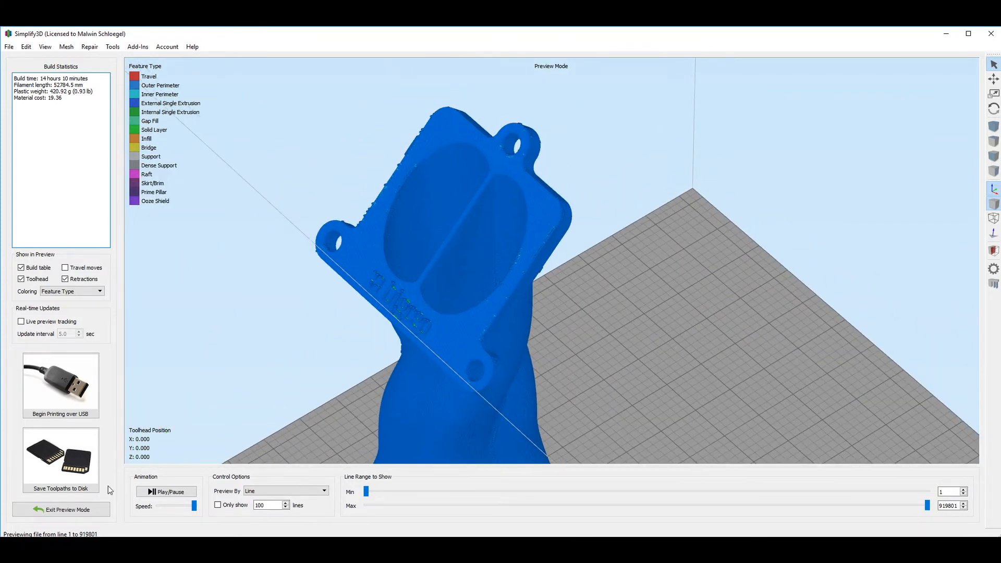
{"action": "left_click", "coordinate": [60, 510]}
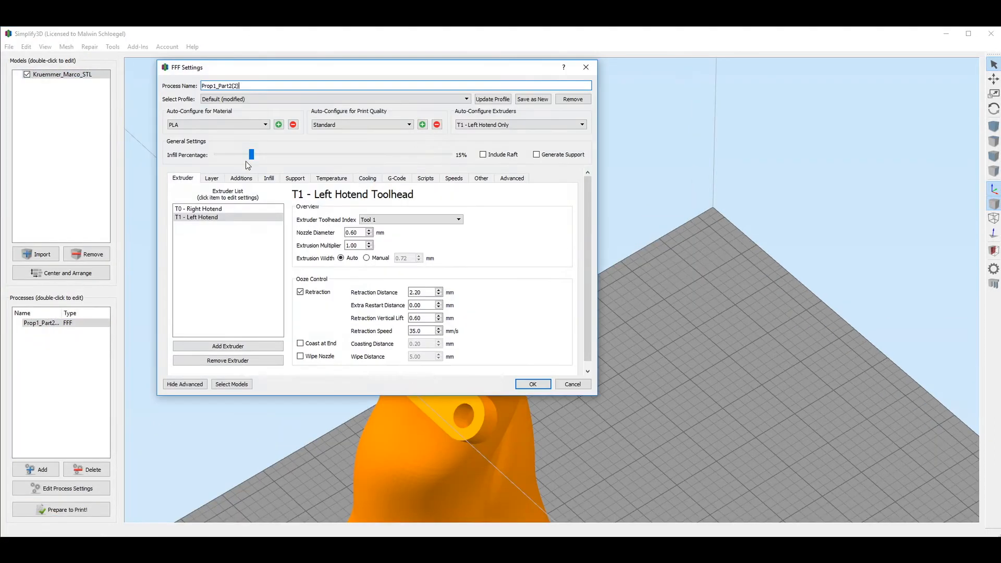
Make perimeters start closest to a specific XY location and slice into the 14-hour 25-minute preview
{"action": "left_click", "coordinate": [211, 179]}
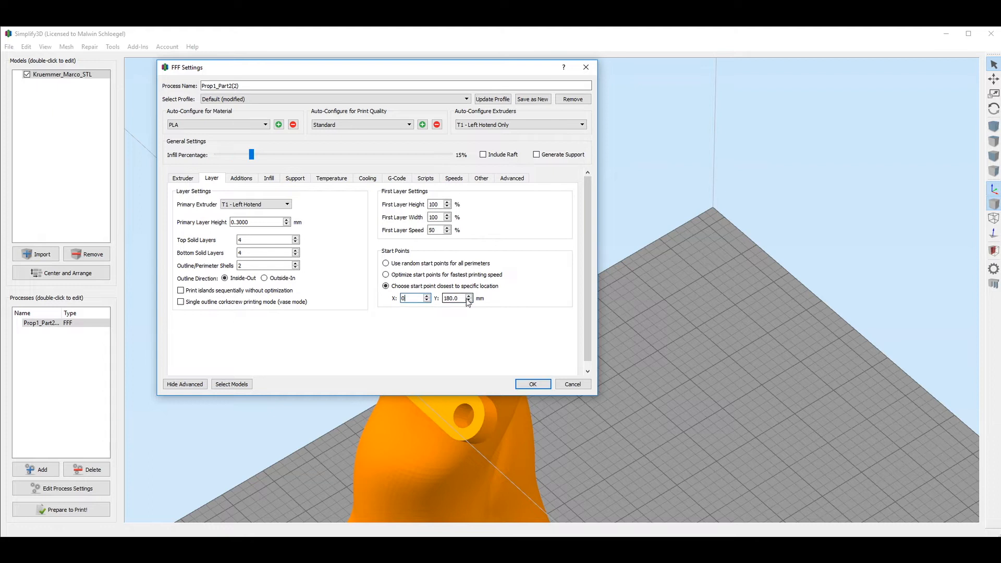
{"action": "left_click", "coordinate": [532, 384]}
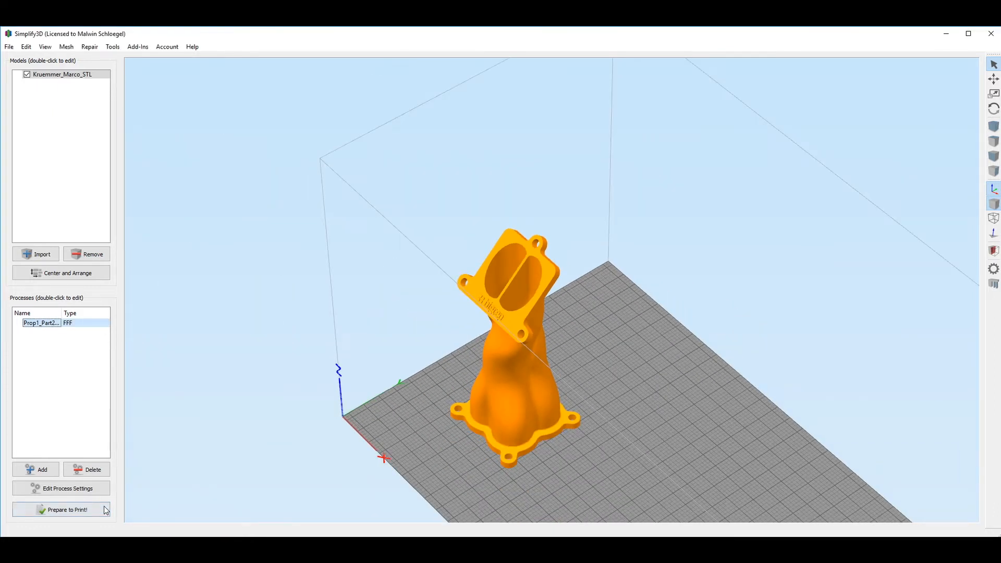
{"action": "left_click", "coordinate": [61, 510]}
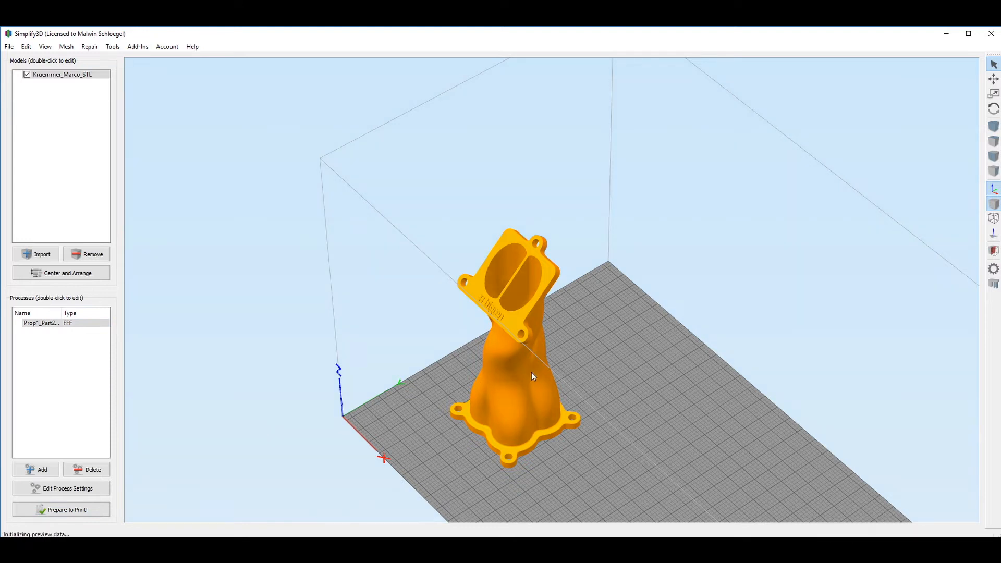
{"action": "left_click", "coordinate": [61, 510]}
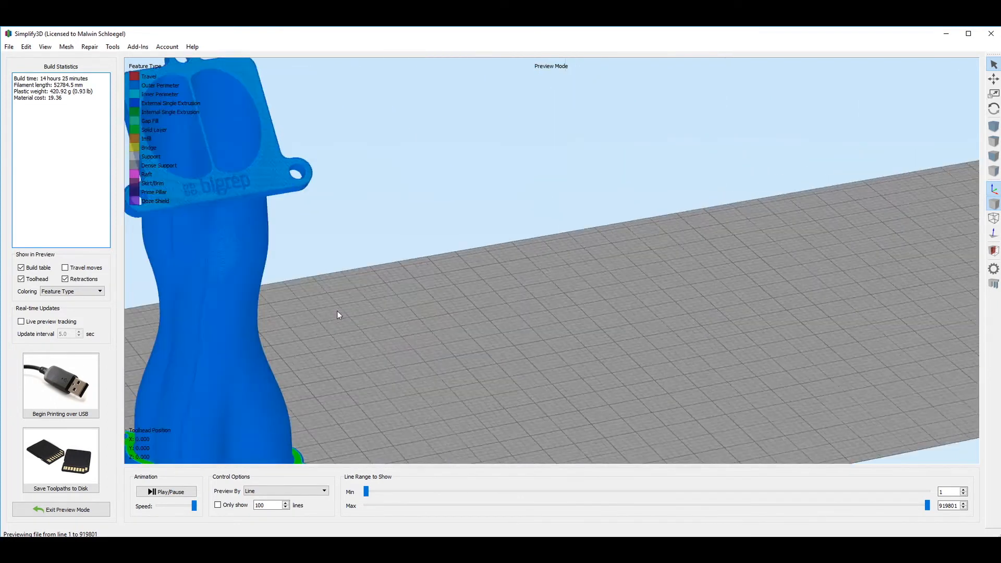
Return to the model and check the second process's 1.2–131 mm start and stop heights
{"action": "left_click", "coordinate": [60, 510]}
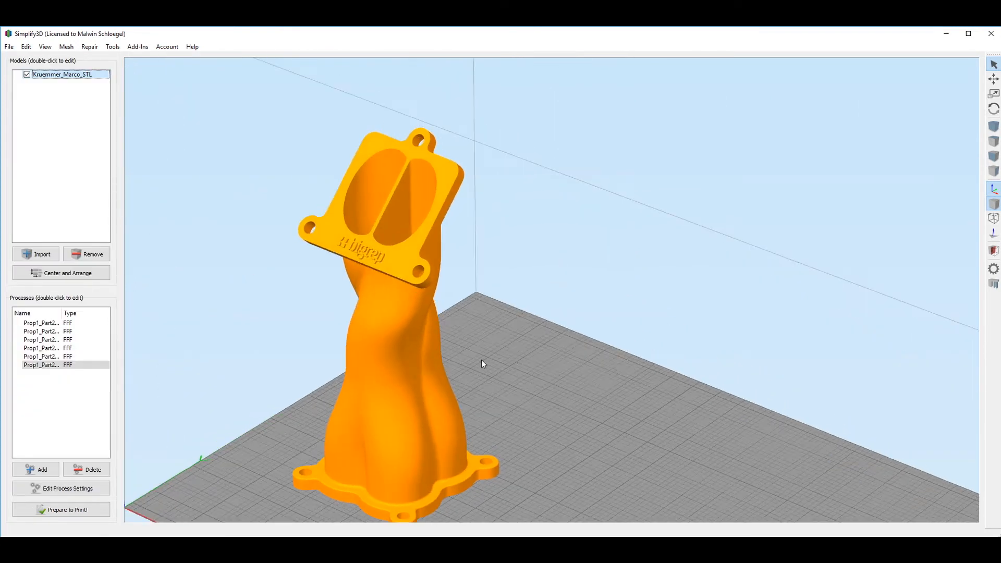
{"action": "double_click", "coordinate": [62, 74]}
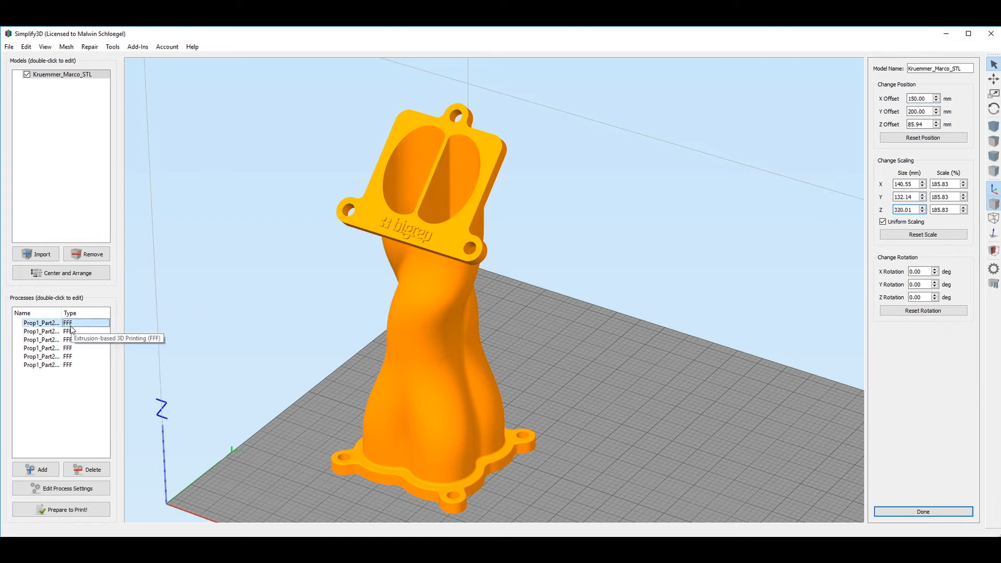
{"action": "left_click", "coordinate": [41, 365]}
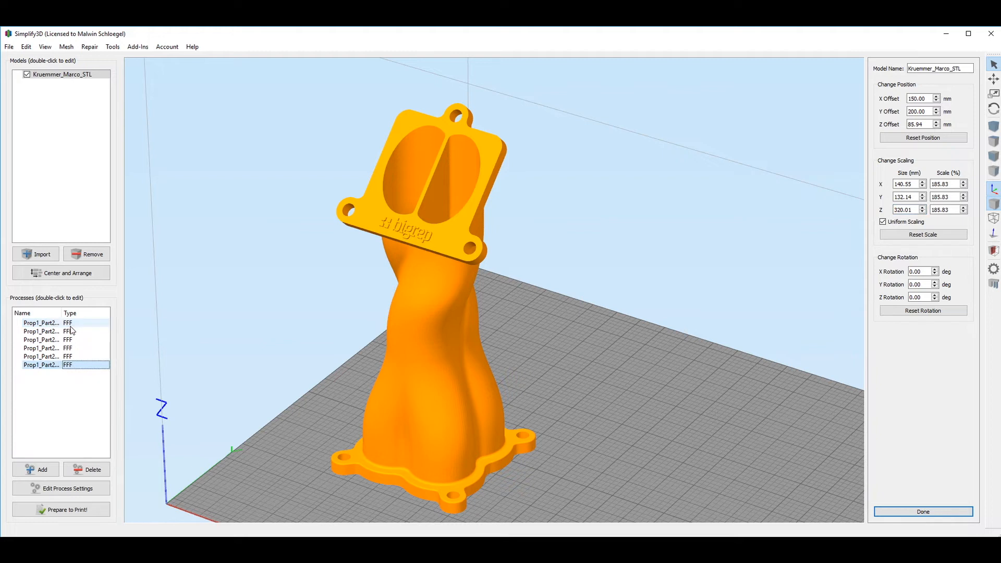
{"action": "left_click", "coordinate": [40, 331]}
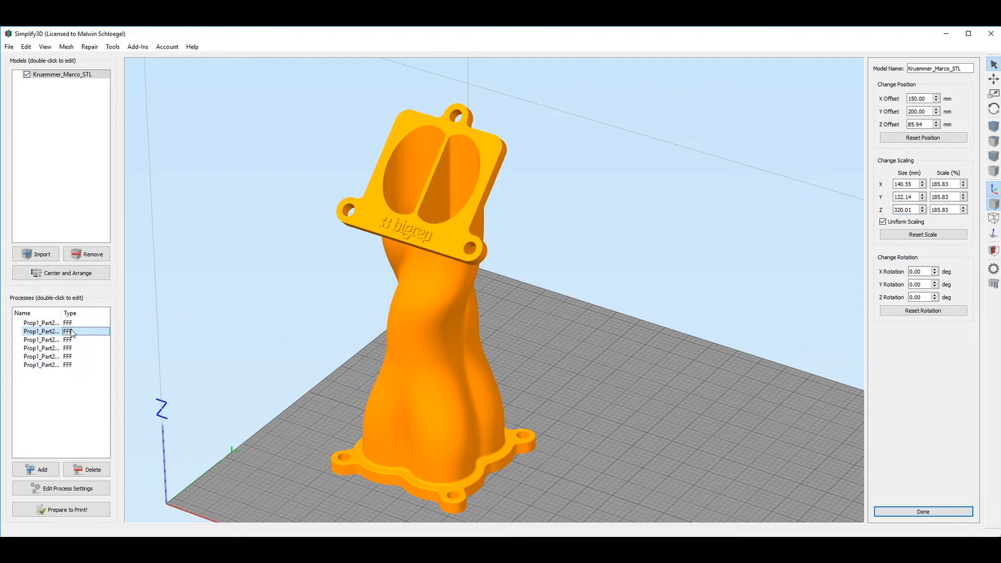
{"action": "double_click", "coordinate": [40, 331]}
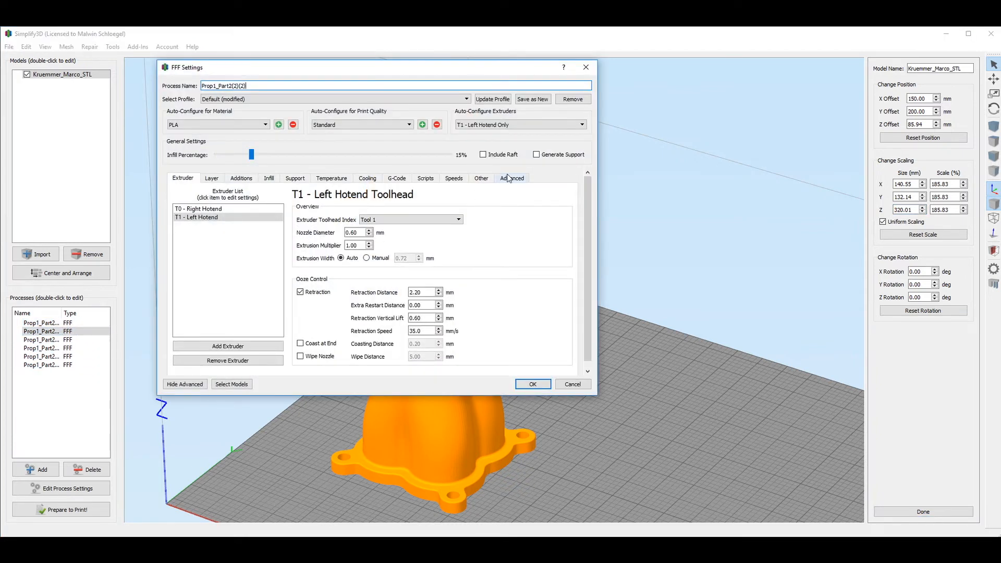
{"action": "left_click", "coordinate": [511, 178]}
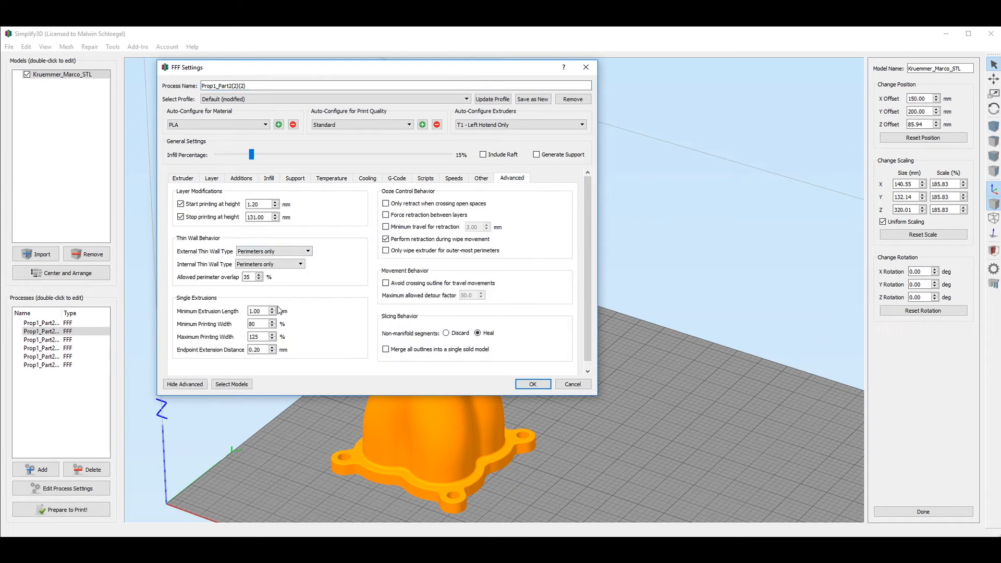
{"action": "triple_click", "coordinate": [259, 203]}
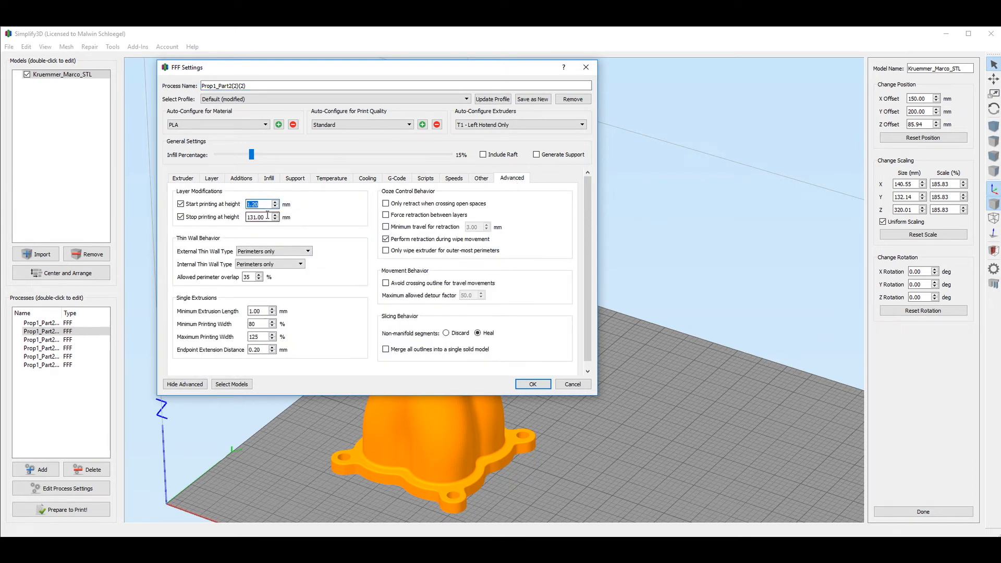
Set that process's perimeters to start closest to X 185, Y 180 and confirm
{"action": "left_click", "coordinate": [211, 178]}
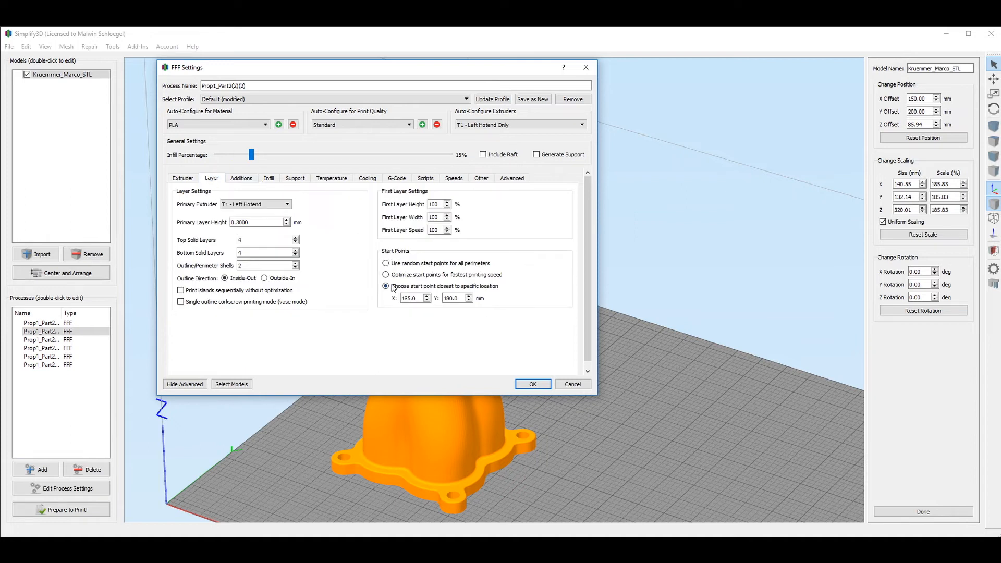
{"action": "left_click", "coordinate": [411, 298]}
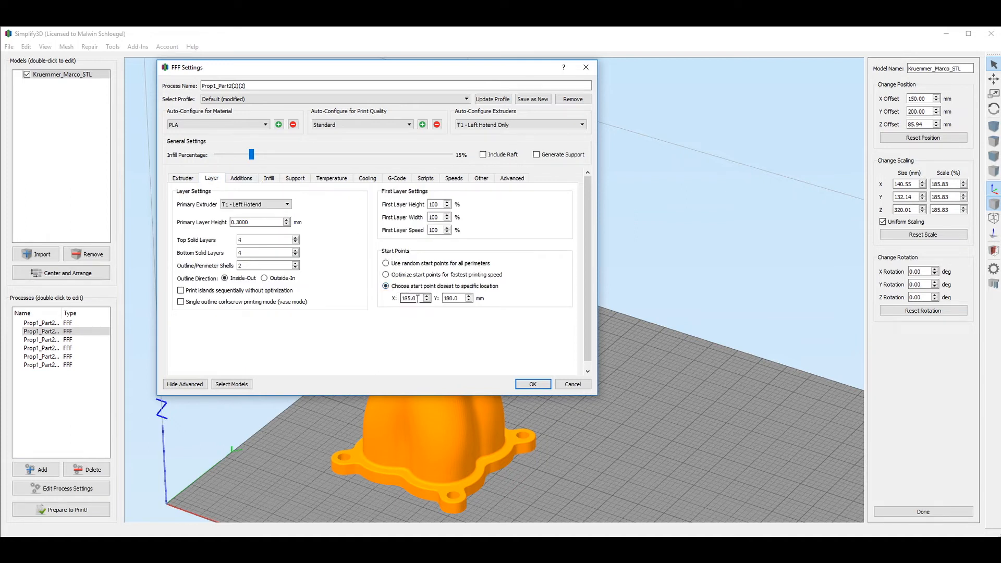
{"action": "triple_click", "coordinate": [453, 298]}
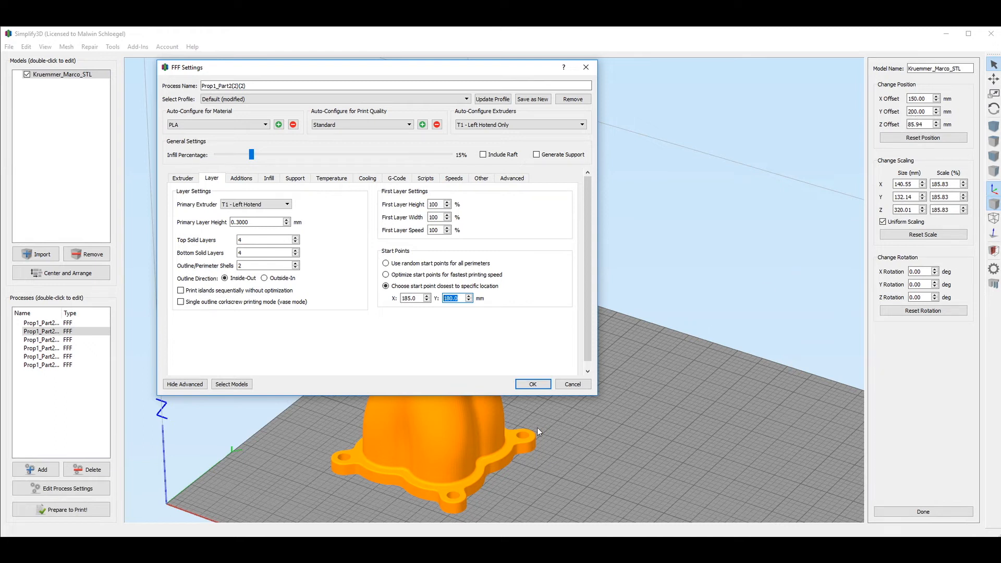
{"action": "mouse_move", "coordinate": [457, 457]}
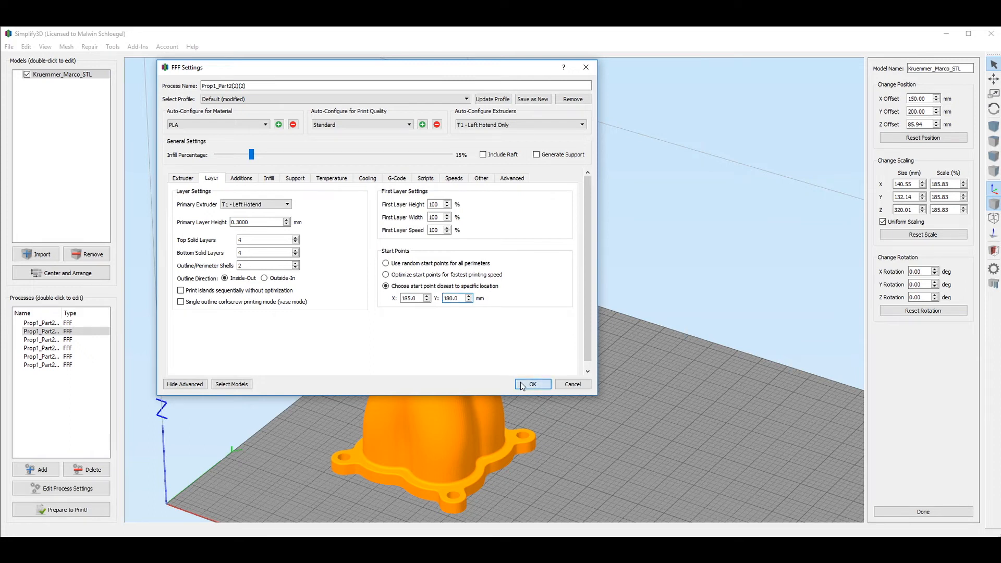
{"action": "left_click", "coordinate": [532, 384]}
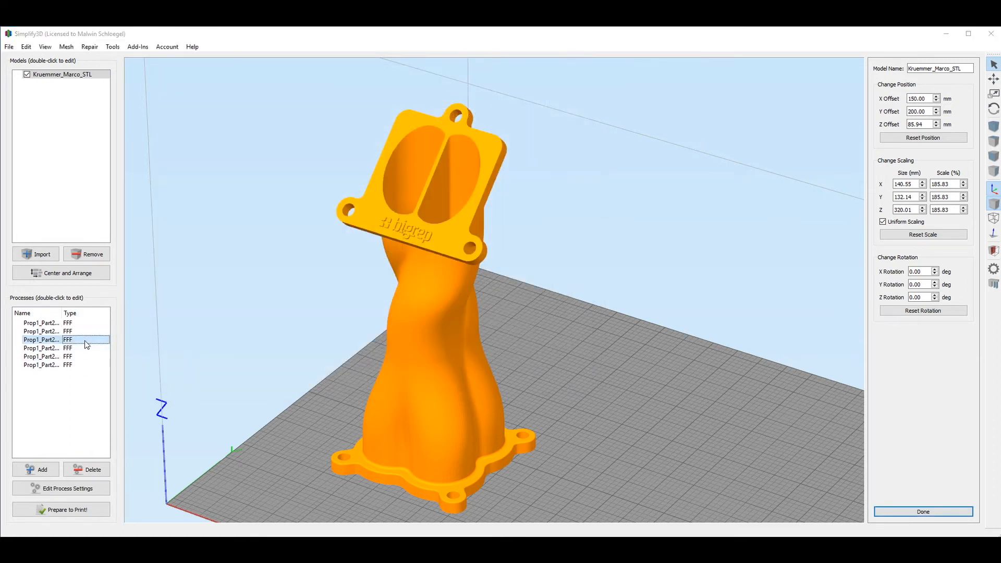
Review the third process's 131–137 mm height range and seam location near X 180, Y 180.5
{"action": "double_click", "coordinate": [41, 339]}
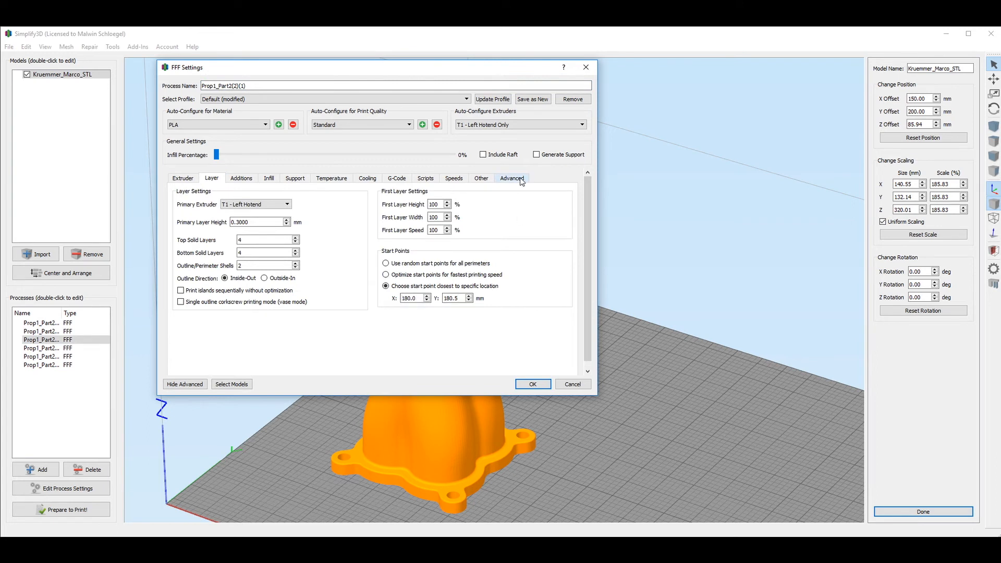
{"action": "left_click", "coordinate": [511, 178]}
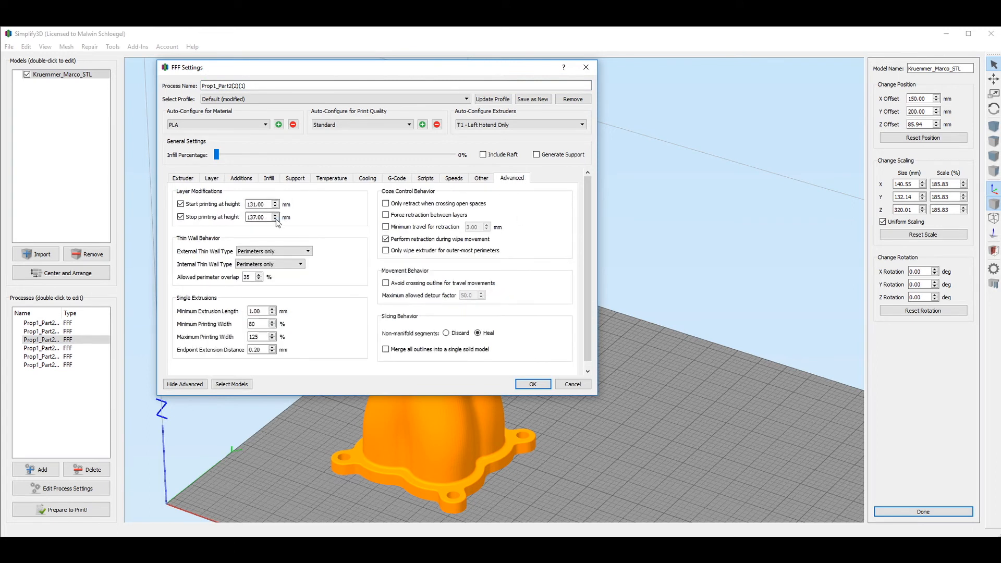
{"action": "left_click", "coordinate": [532, 384]}
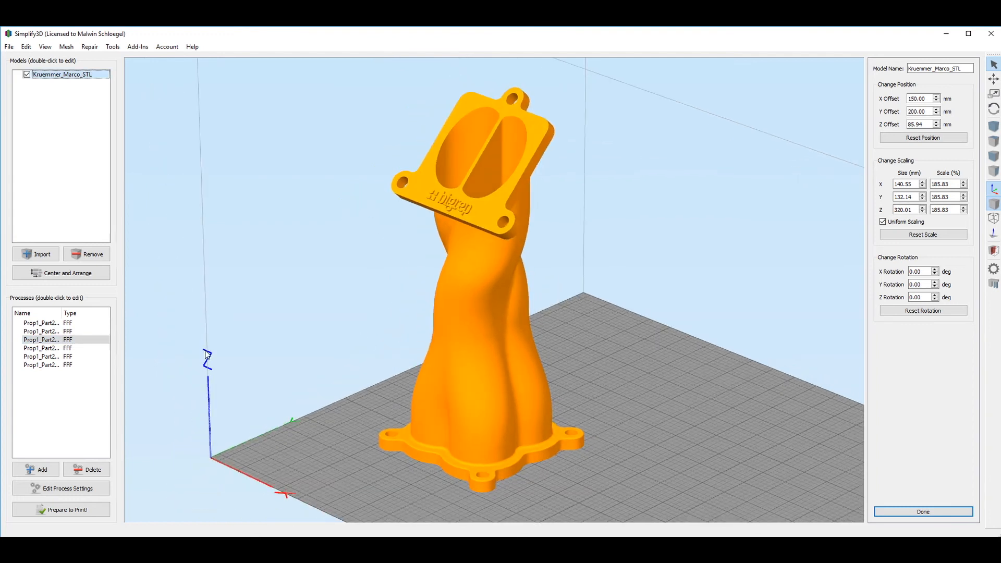
Slice that process alone into the 13-minute toolpath preview, then return to the model
{"action": "left_click", "coordinate": [60, 508]}
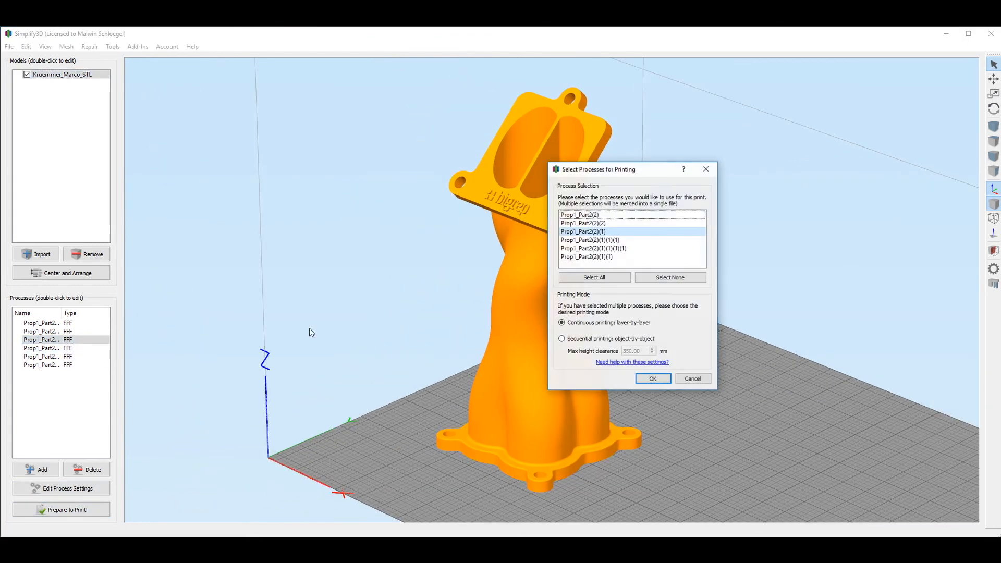
{"action": "left_click", "coordinate": [652, 378]}
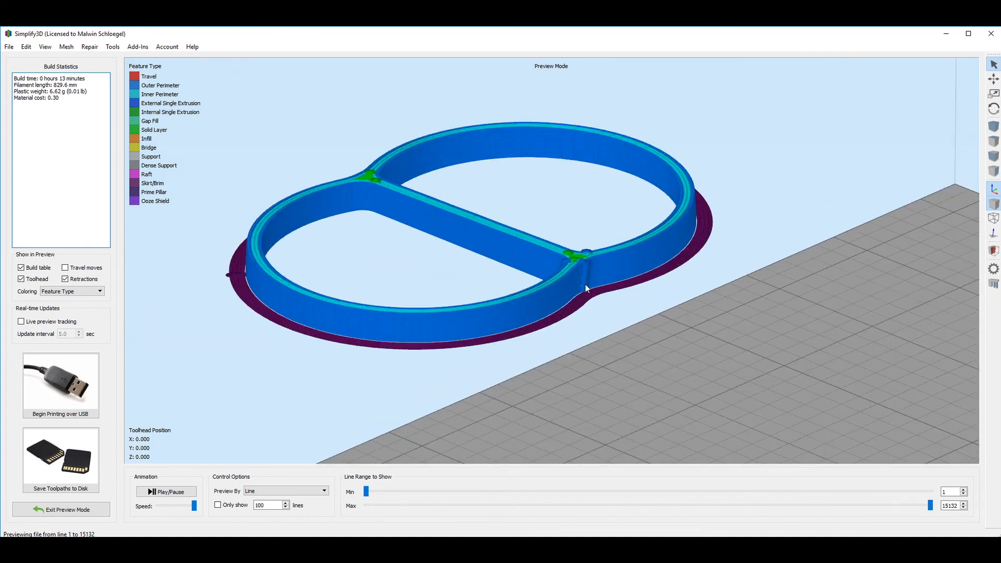
{"action": "left_click", "coordinate": [61, 510]}
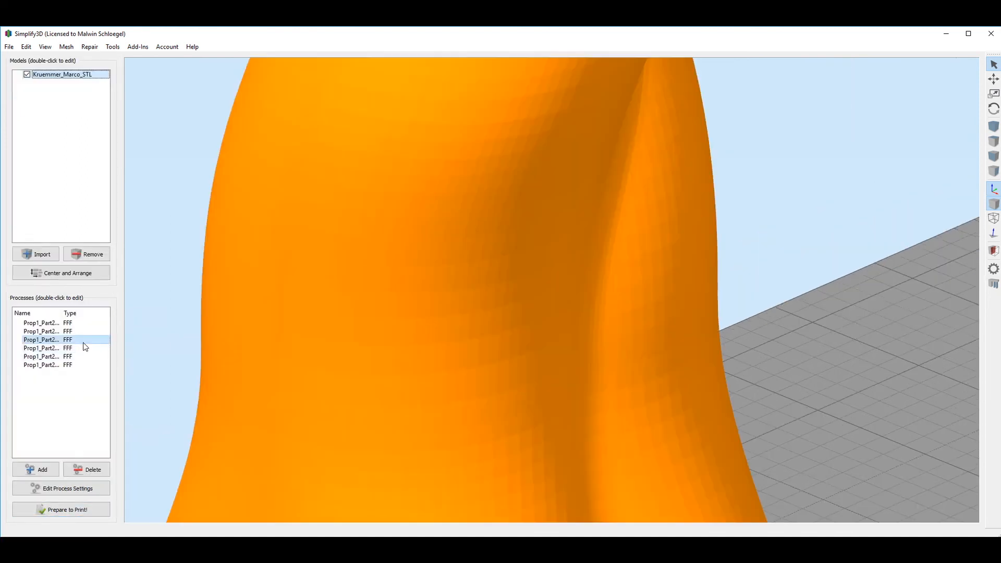
{"action": "left_click", "coordinate": [60, 509]}
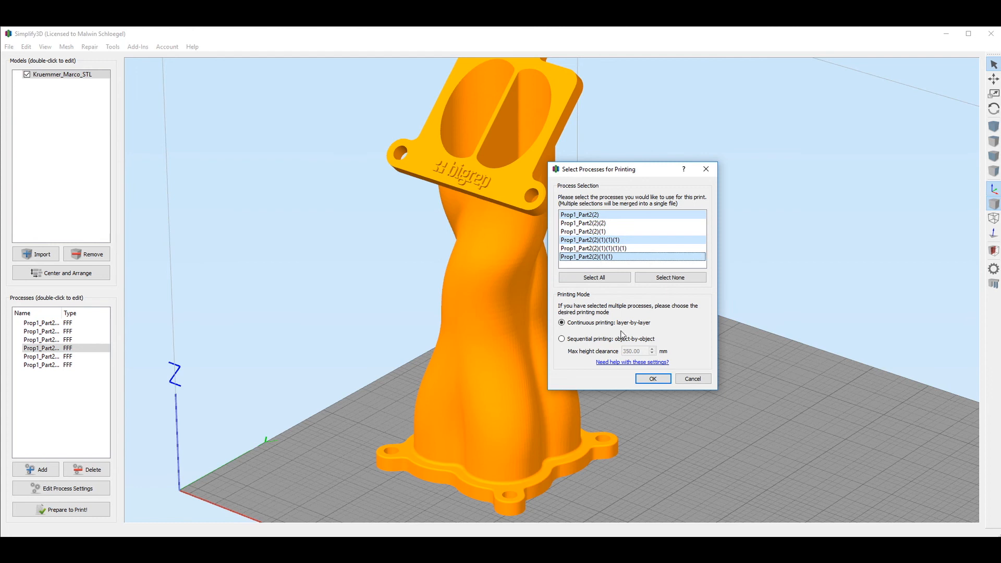
Select all six processes and slice them continuously layer-by-layer into the 14-hour 6-minute preview
{"action": "left_click", "coordinate": [604, 249]}
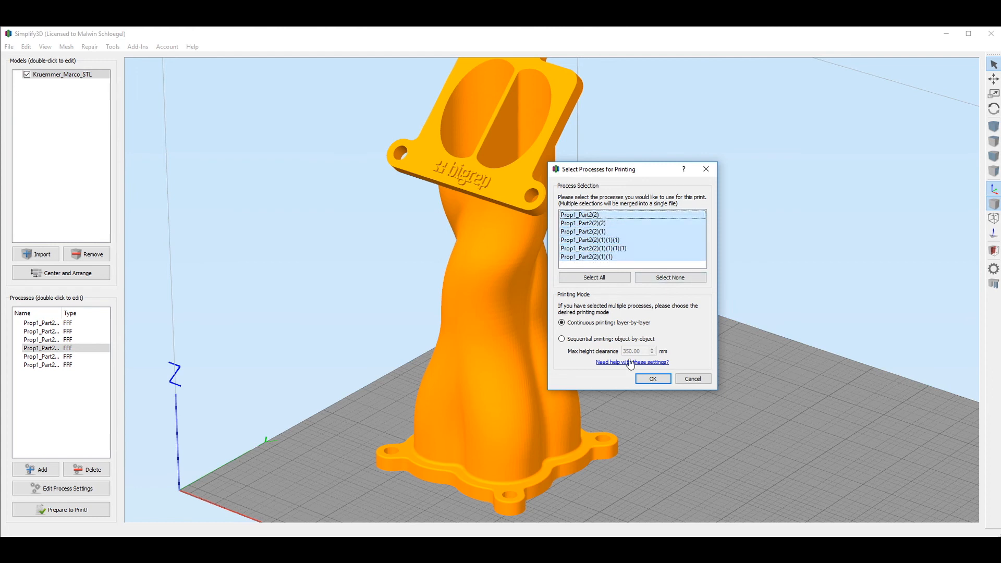
{"action": "left_click", "coordinate": [652, 379]}
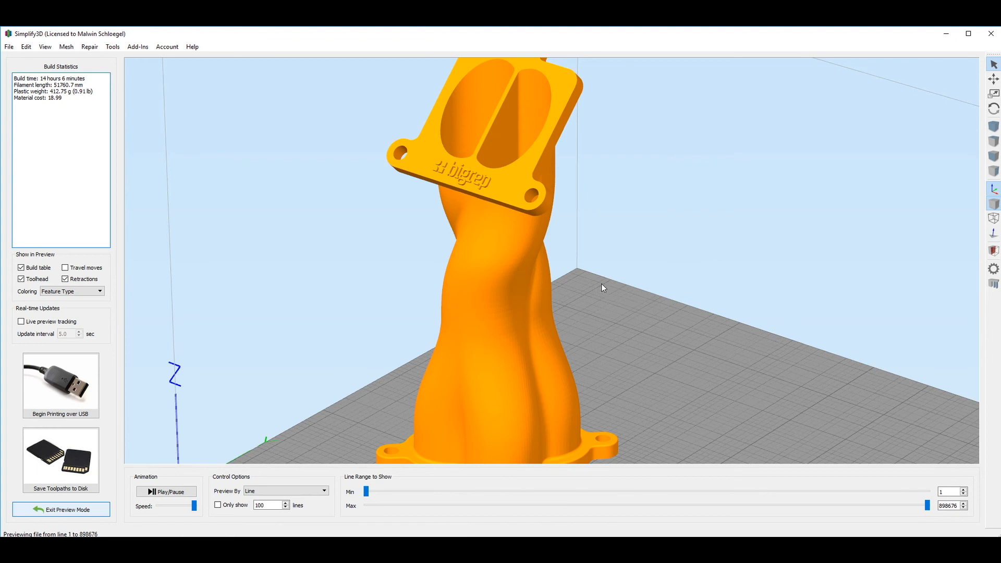